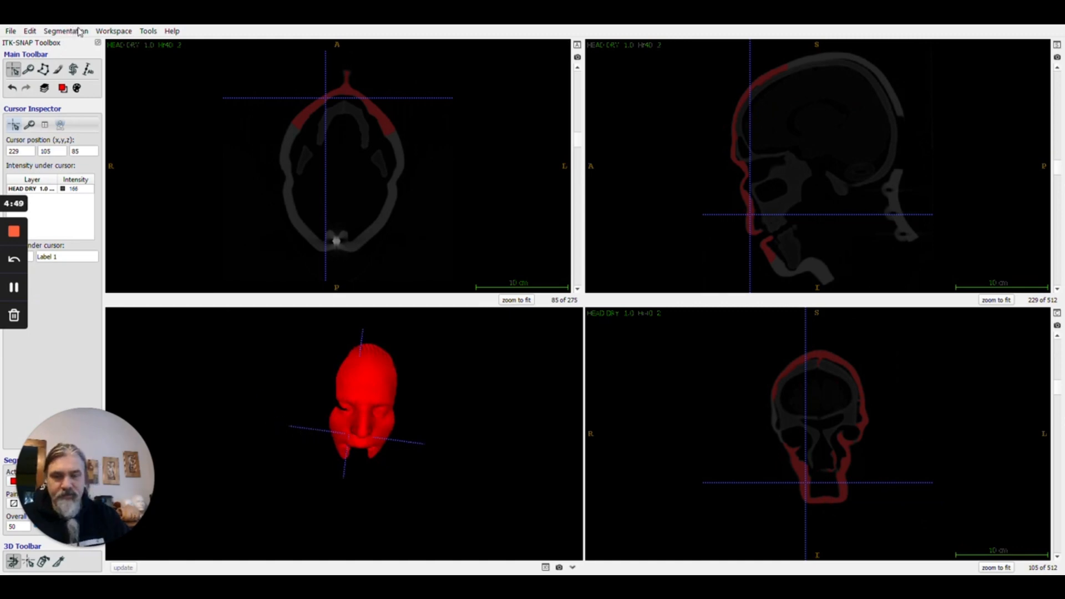
- Show the Segmentation menu commands for the loaded head skin segmentation
click(65, 31)
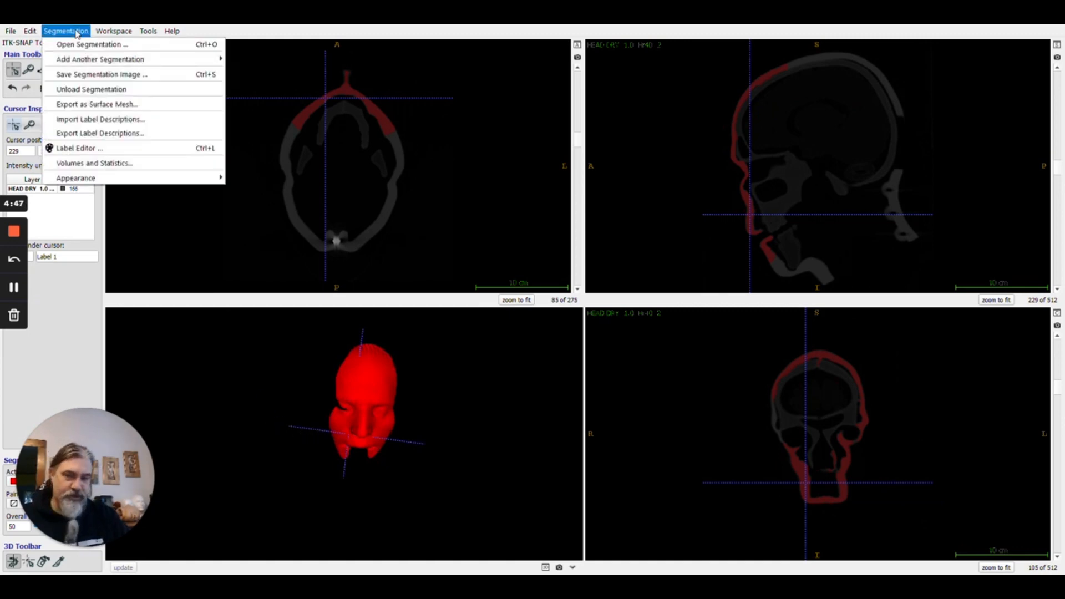
mouse_move(67, 109)
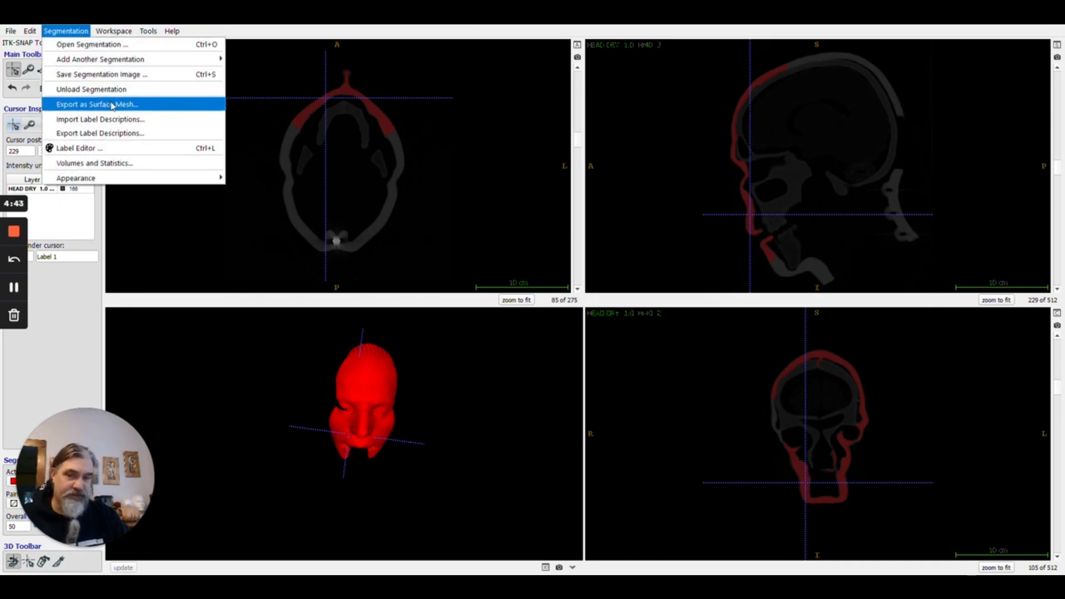
- Start Export as Surface Mesh for a single label, Label 1
click(110, 104)
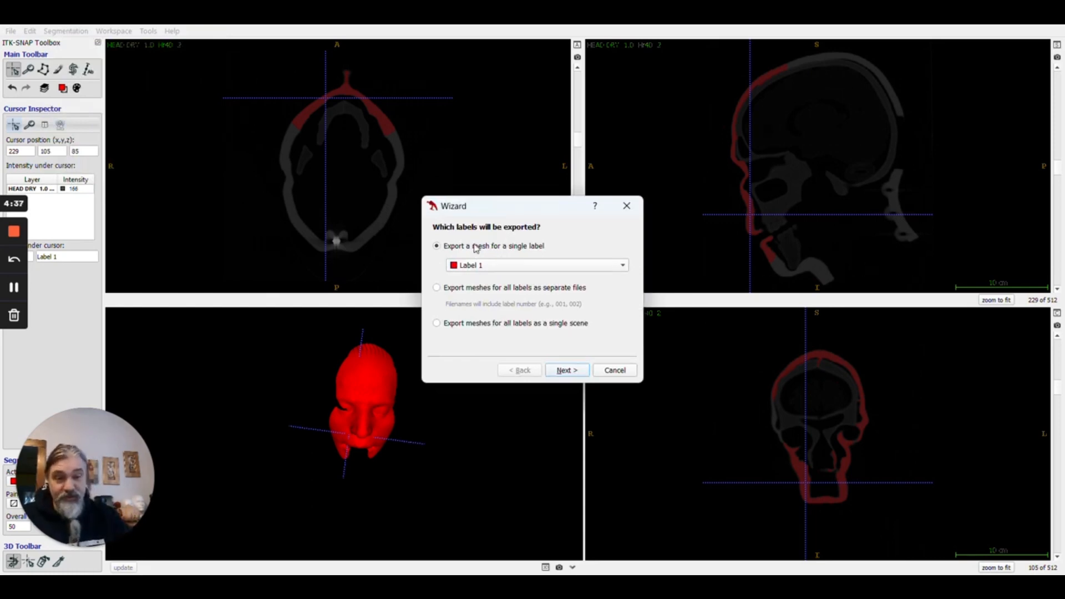
mouse_move(513, 253)
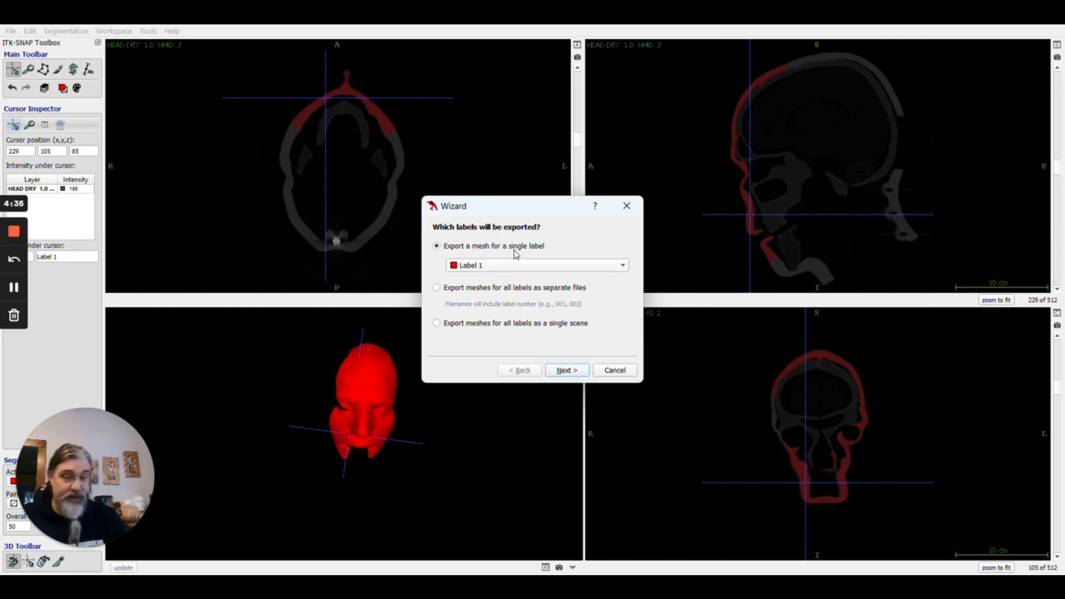
- Name the mesh file 'Face Example' and choose STL Mesh File as the format
click(567, 371)
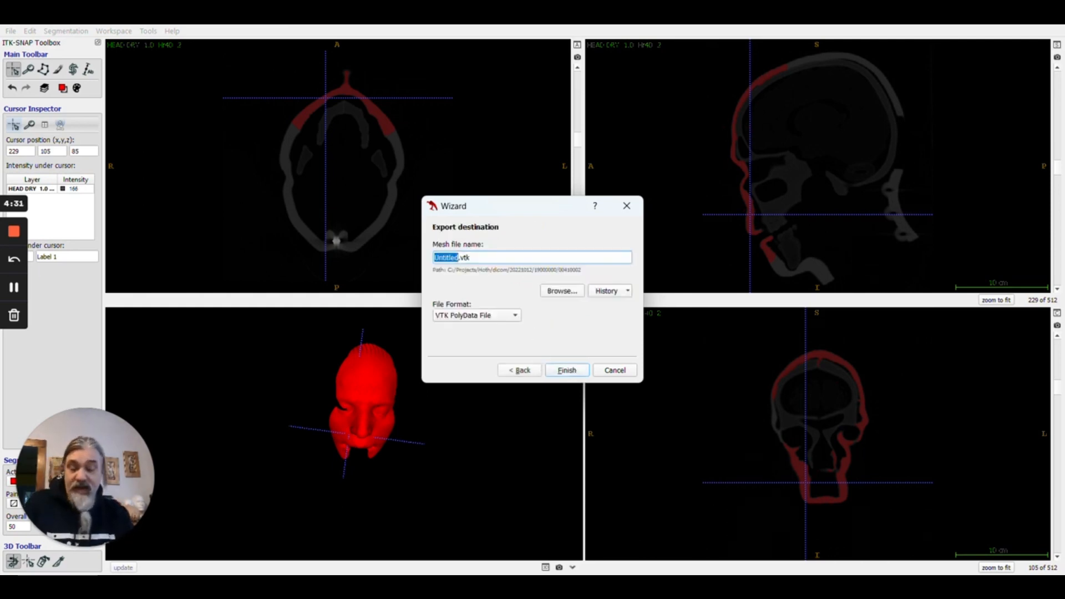
text(Face Examp)
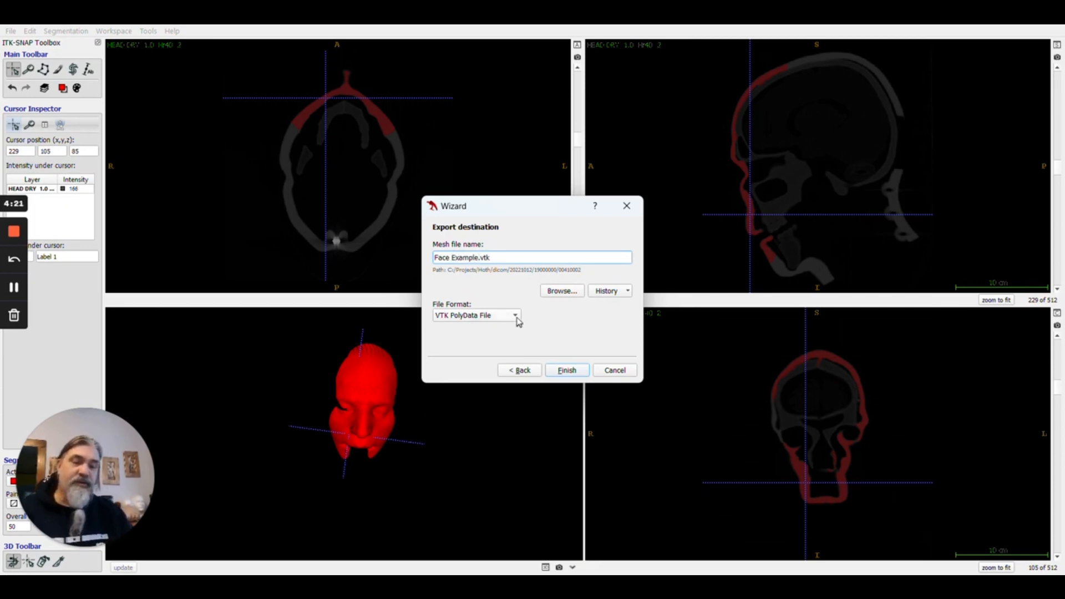
click(517, 316)
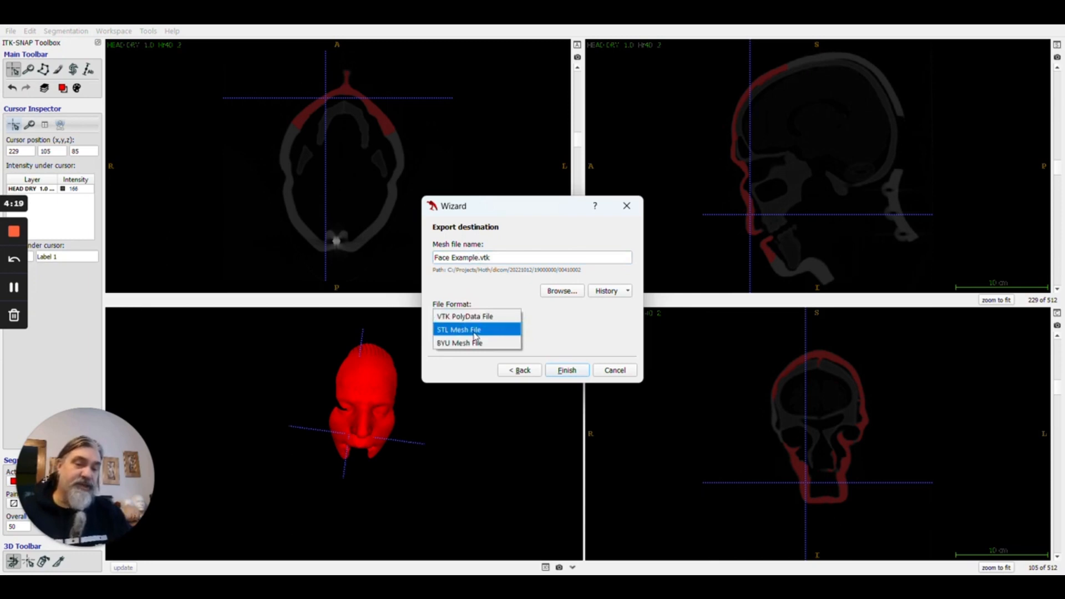
click(458, 329)
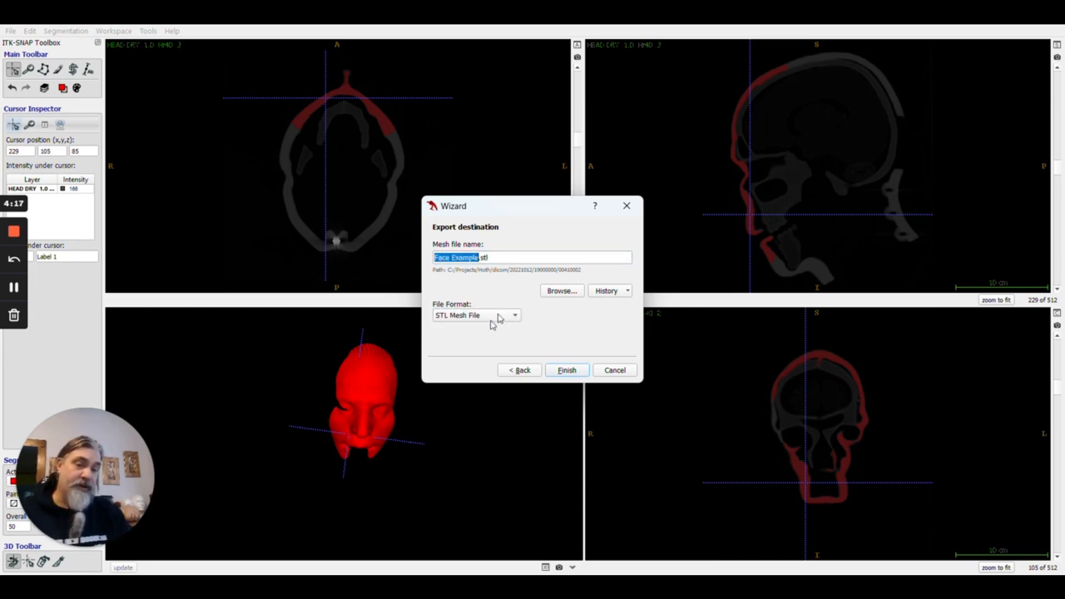
- Save Face Example.stl into the Customer Examples folder and finish the export
click(562, 290)
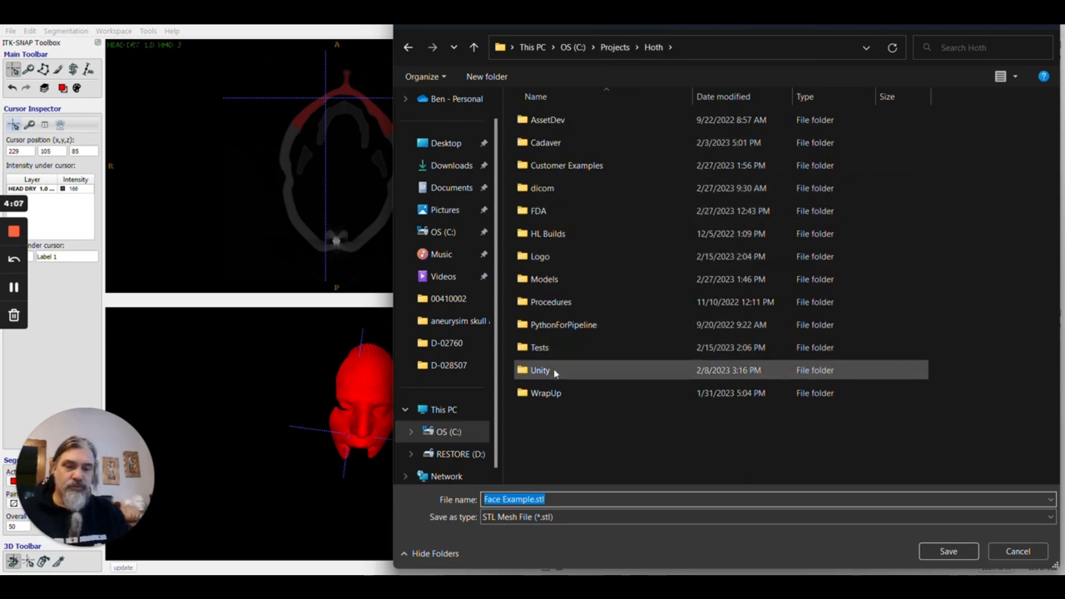
double_click(567, 165)
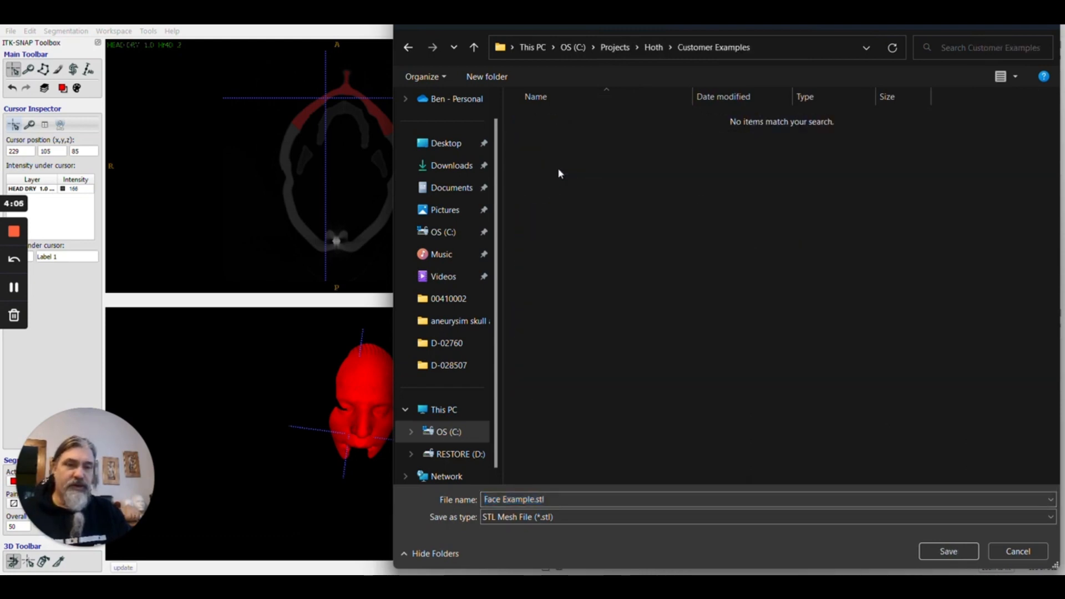
click(948, 551)
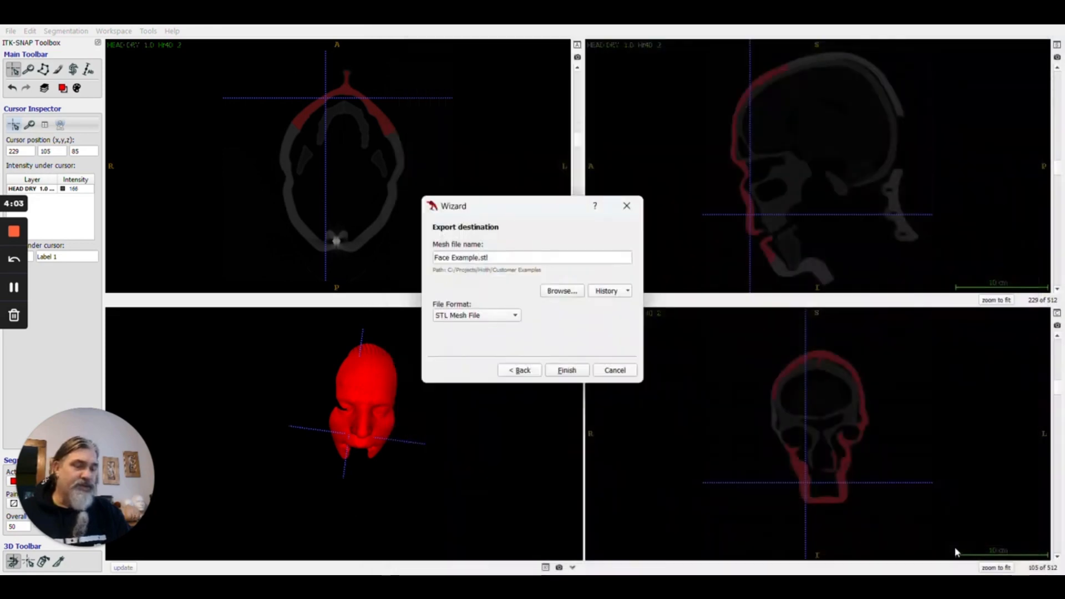
click(567, 370)
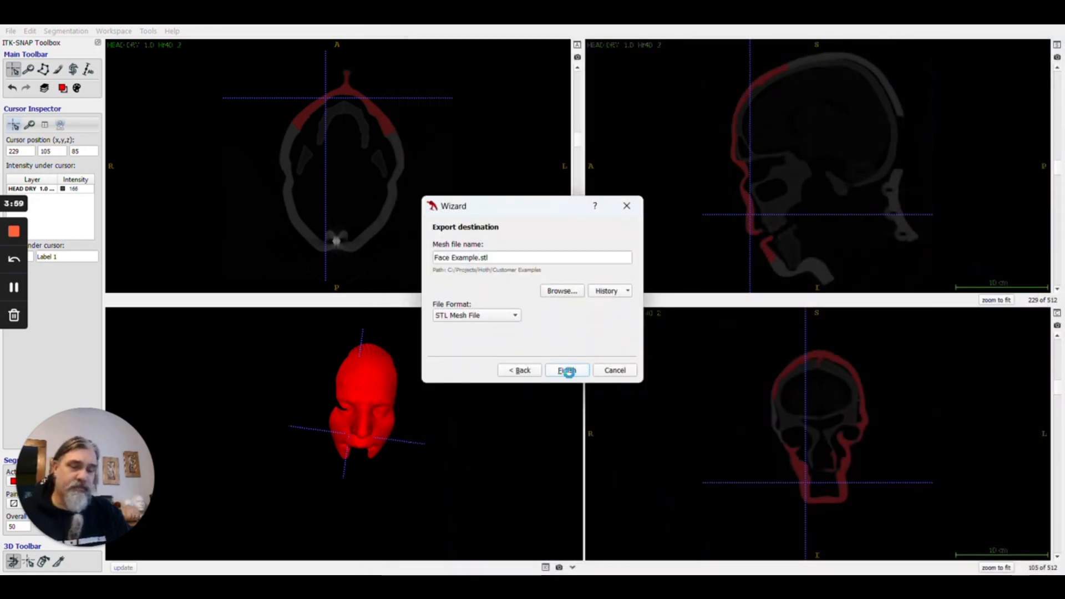
click(567, 370)
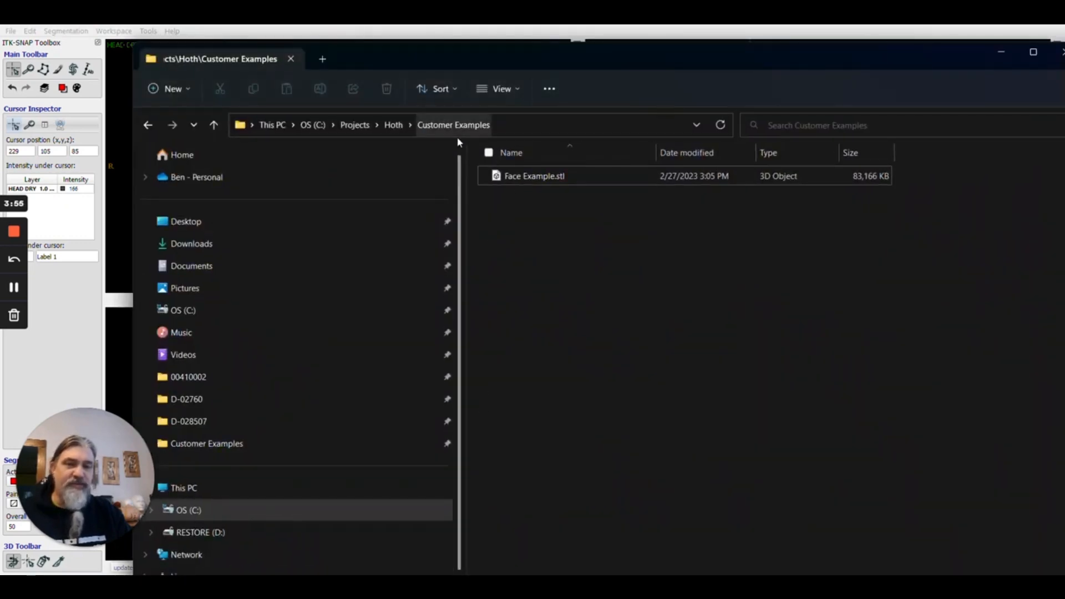
- Launch Face Example.stl from Explorer with Open with > 3D Viewer
right_click(530, 176)
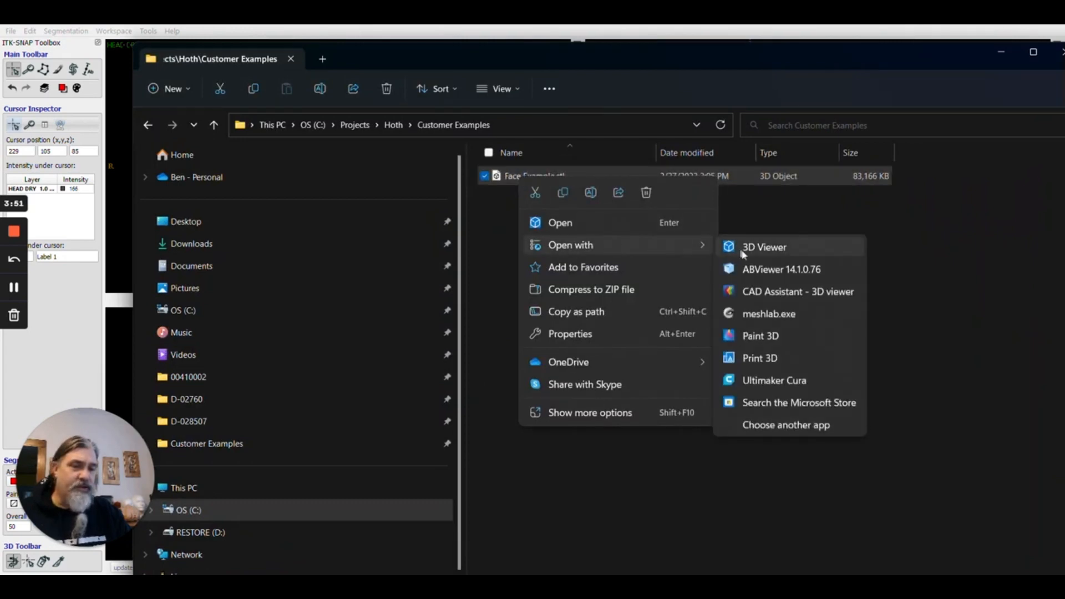
click(763, 247)
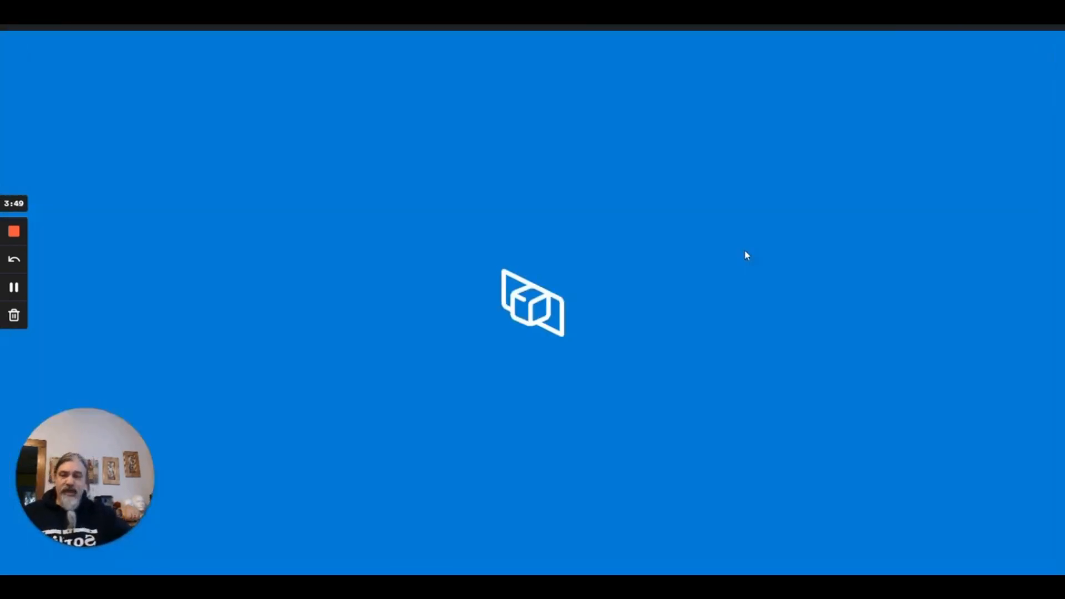
mouse_move(516, 339)
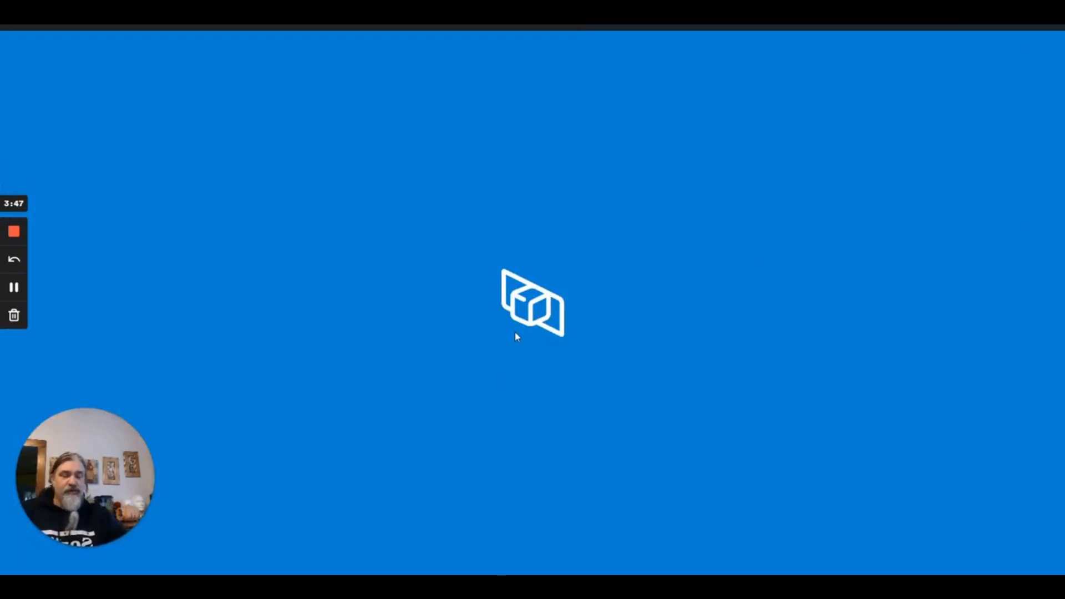